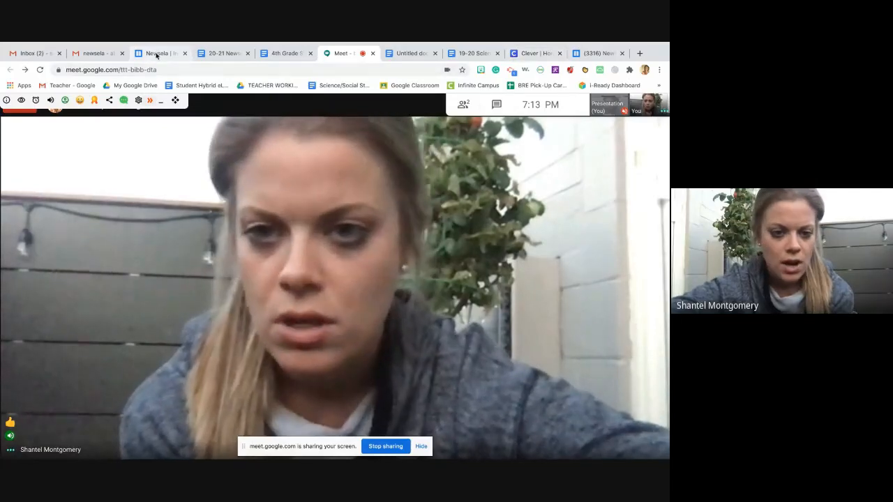
pyautogui.moveTo(157, 53)
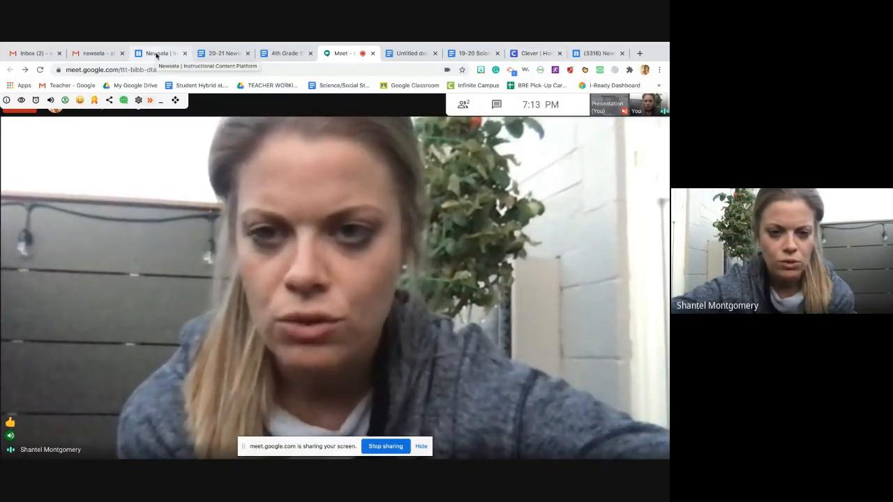
# Leave the Meet call for Clever and launch Newsela's Your Assignments page.
pyautogui.click(535, 52)
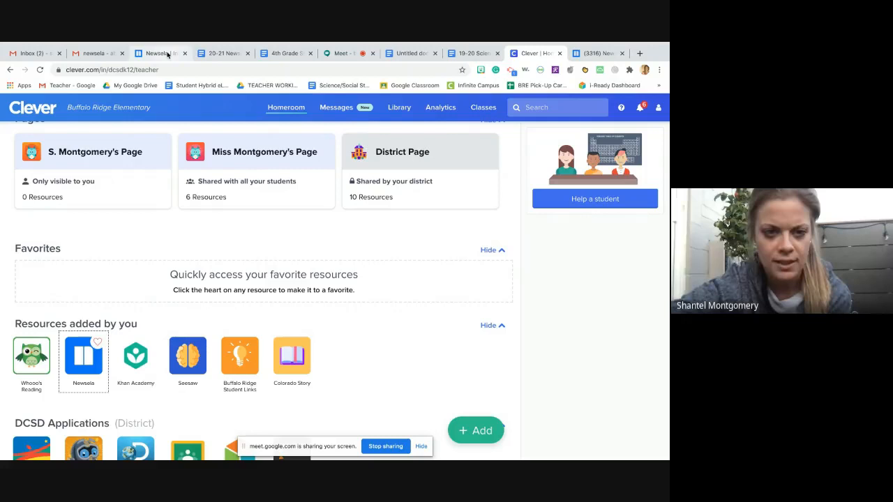
pyautogui.moveTo(166, 52)
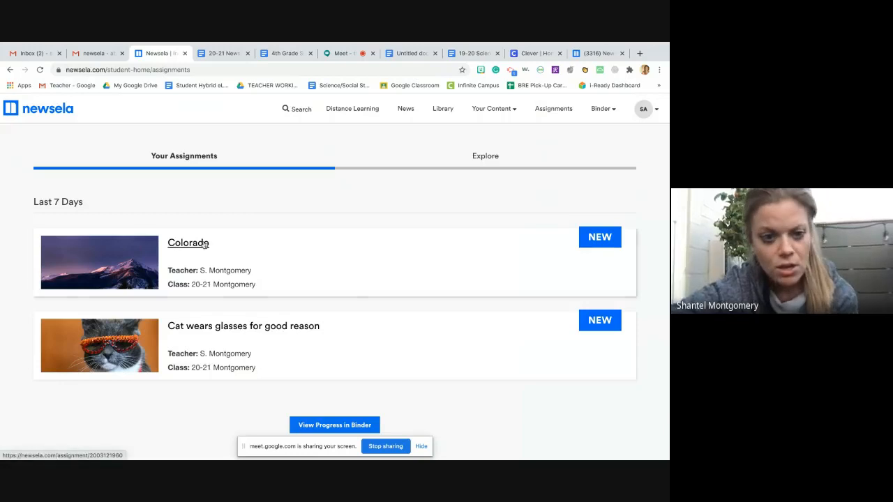
pyautogui.moveTo(74, 123)
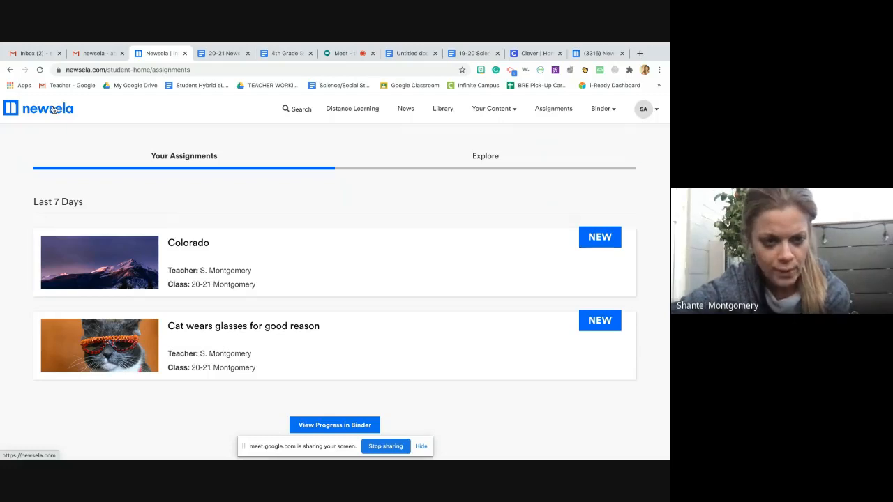
pyautogui.moveTo(196, 280)
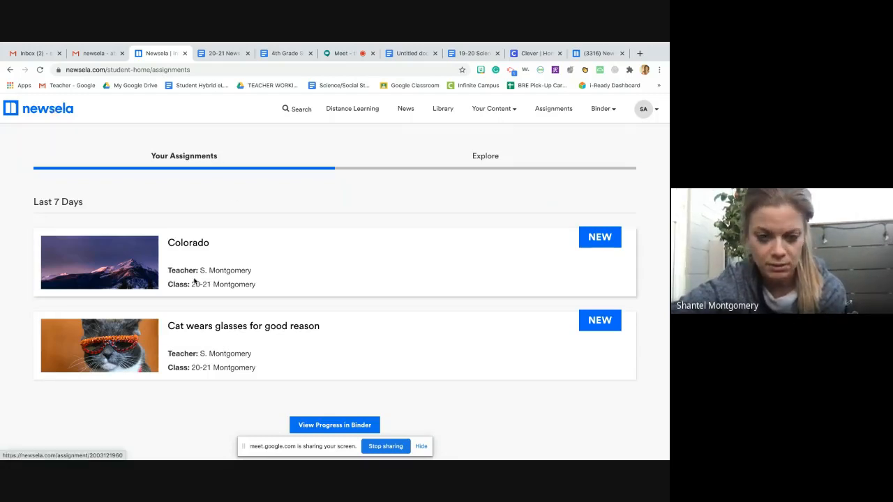
pyautogui.moveTo(204, 242)
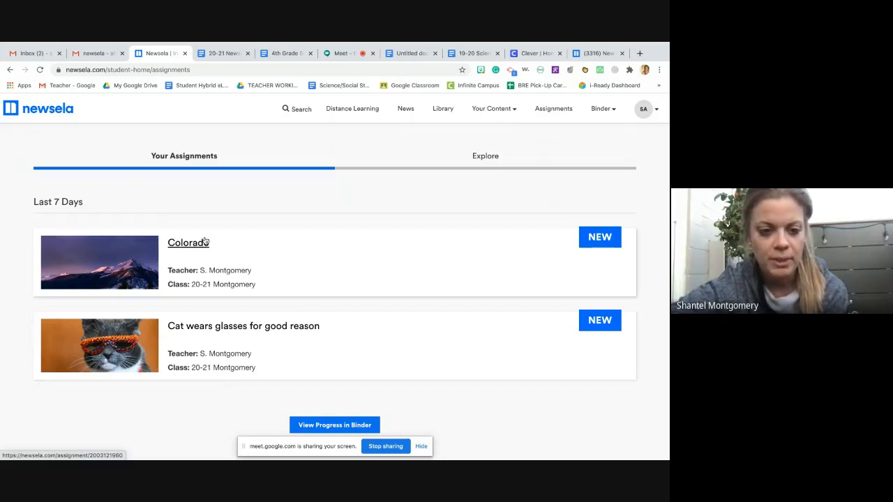
# Open the Colorado assignment to see its classes and student viewing progress.
pyautogui.click(188, 242)
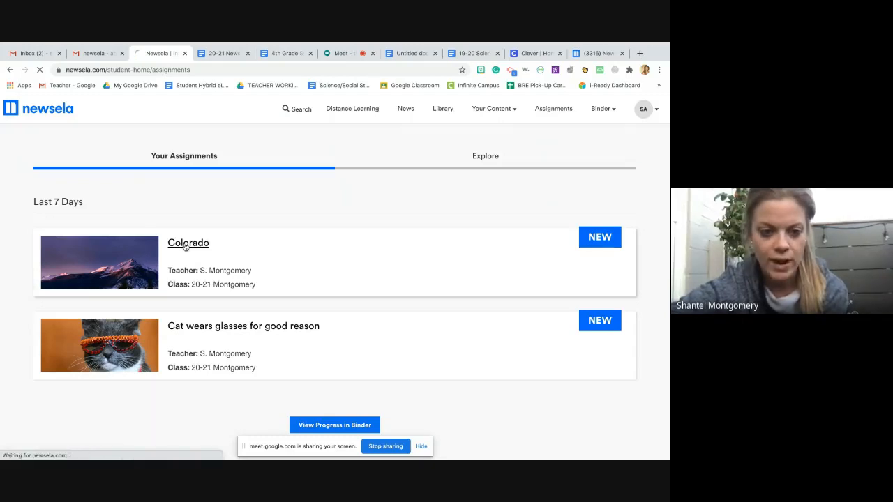
pyautogui.click(187, 243)
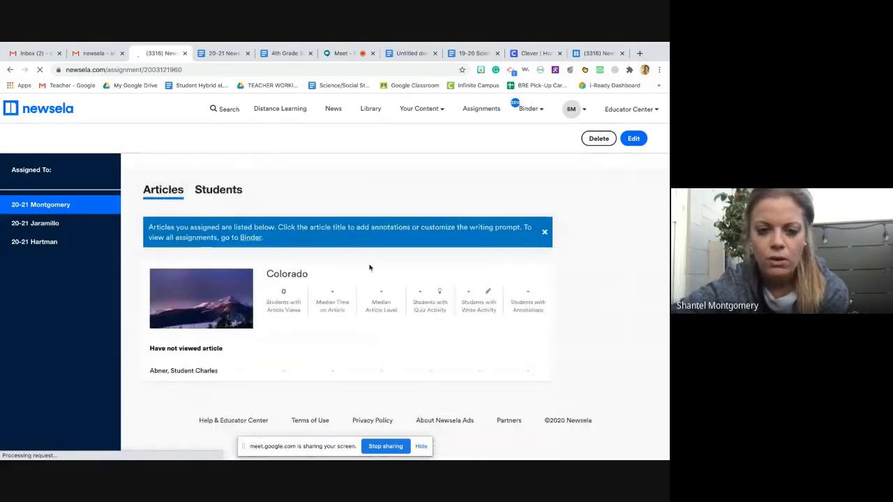
# Open the Colorado article, then bring up the '20-21 Newsela Expectations' document.
pyautogui.click(286, 274)
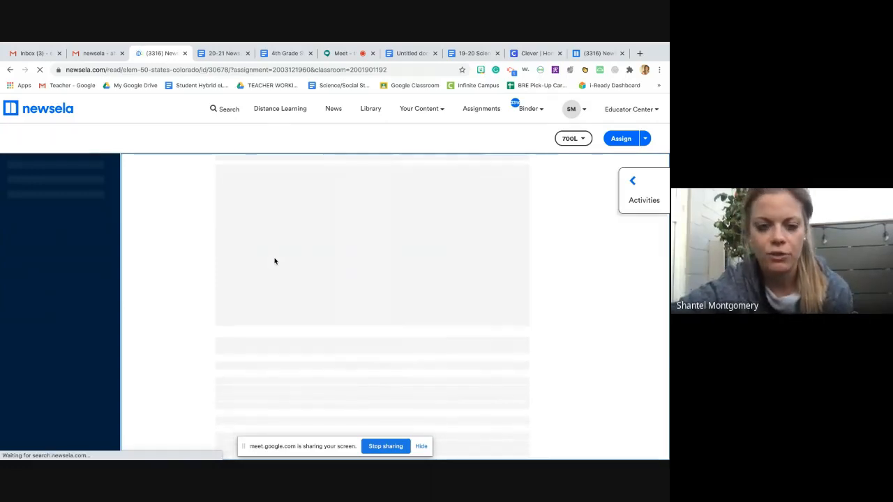
pyautogui.click(223, 53)
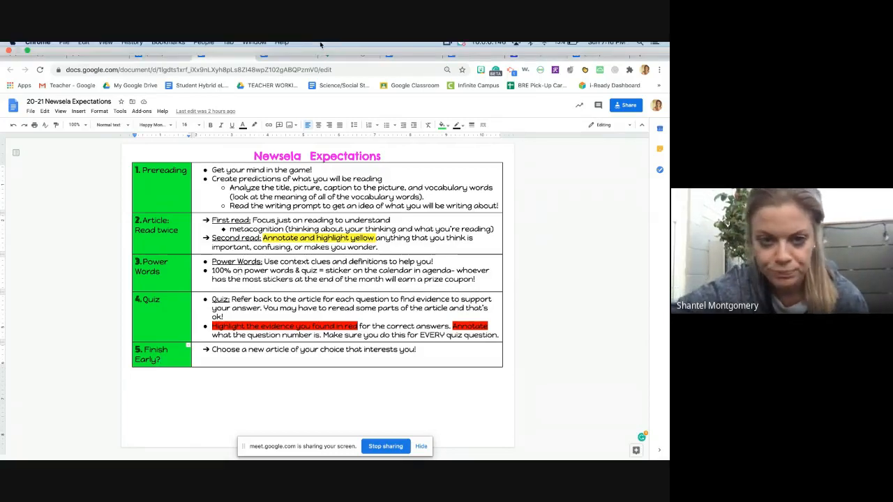
# Back in the Colorado article, scroll down and show Power Words, Write and Quiz activities.
pyautogui.click(160, 53)
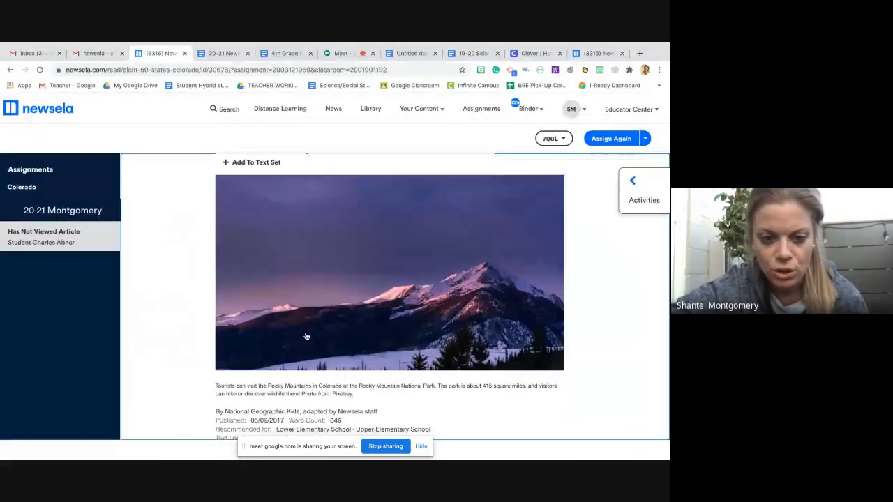
pyautogui.scroll(-3)
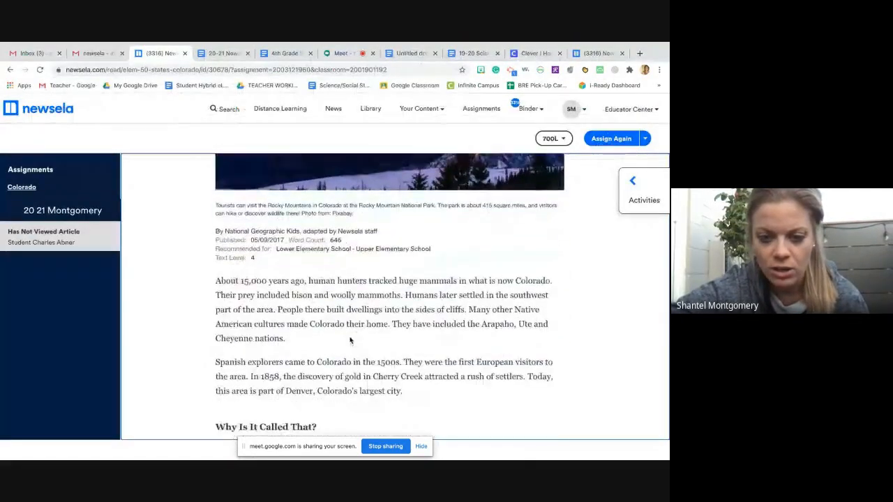
pyautogui.scroll(-3)
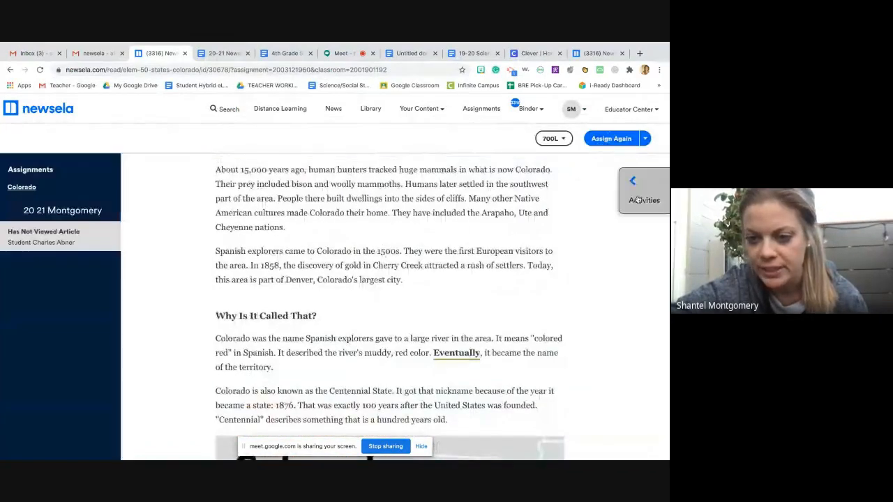
pyautogui.click(644, 190)
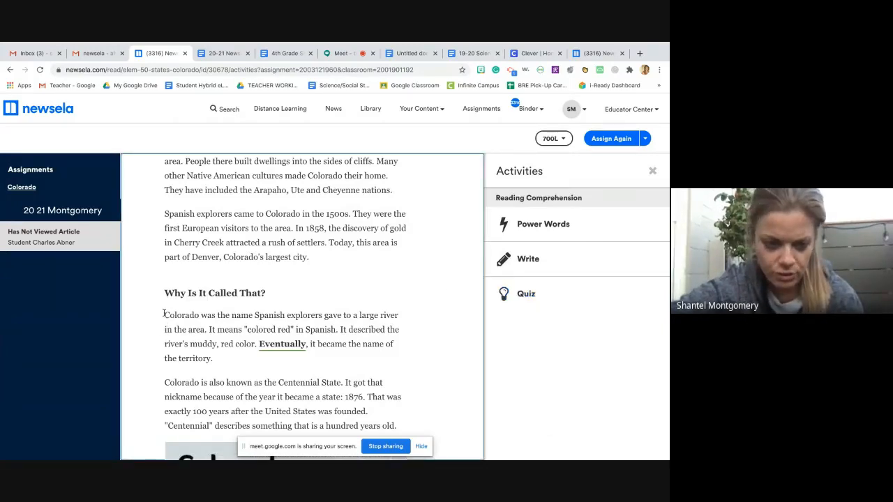
# Highlight the sentence explaining Colorado's name in red and annotate it 'Question 1'.
pyautogui.moveTo(164, 315); pyautogui.dragTo(384, 315)
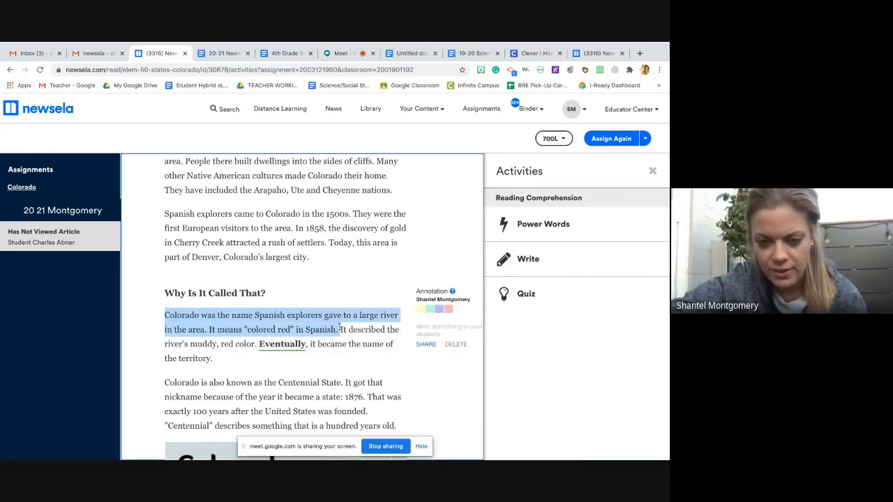
pyautogui.moveTo(283, 330)
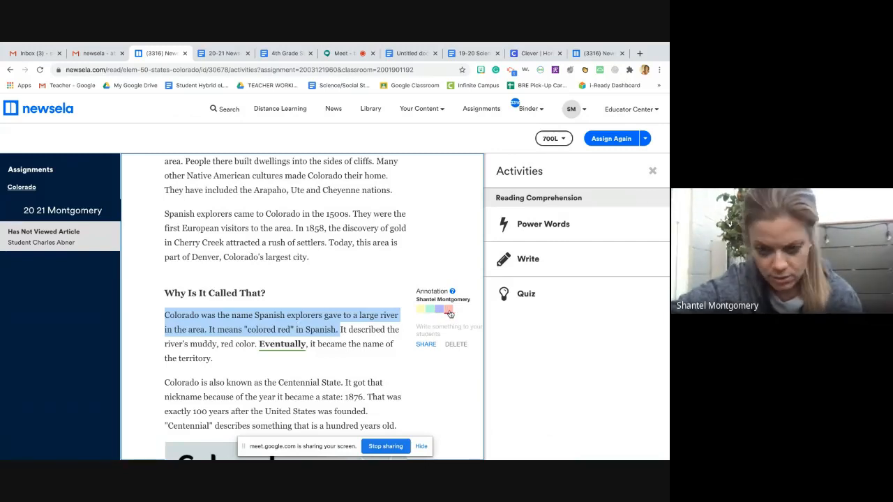
pyautogui.click(443, 307)
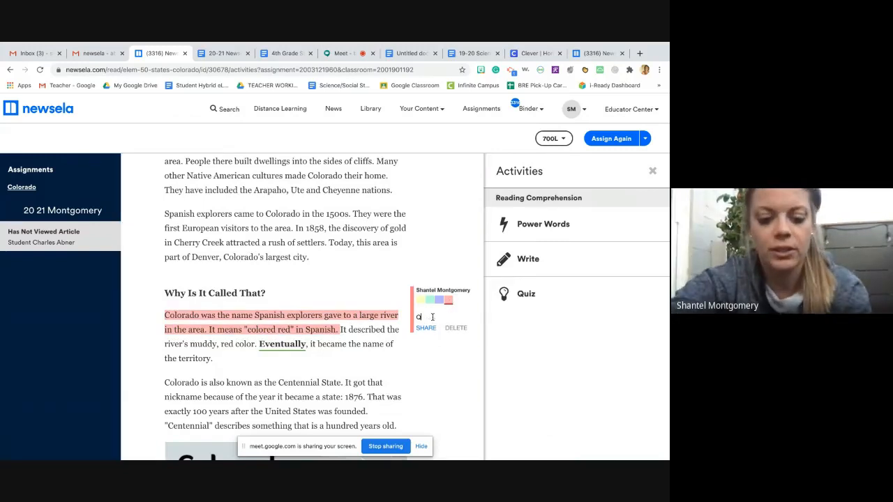
pyautogui.write('Question 1')
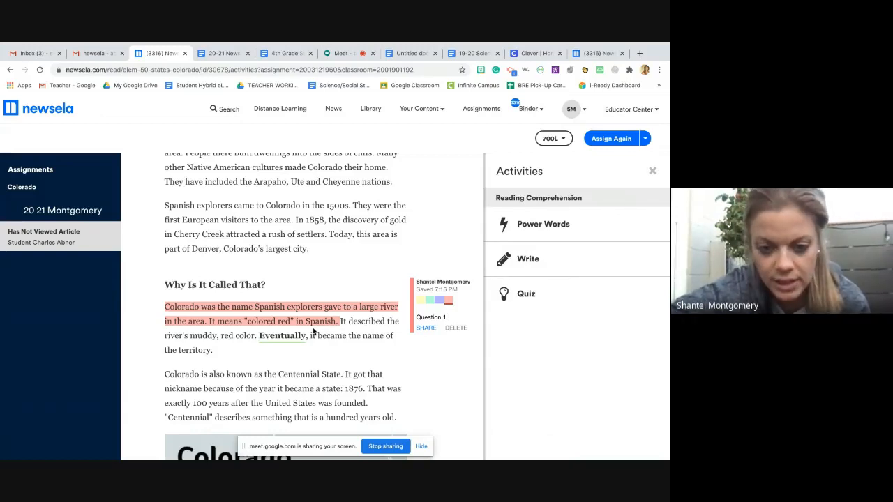
pyautogui.doubleClick(282, 335)
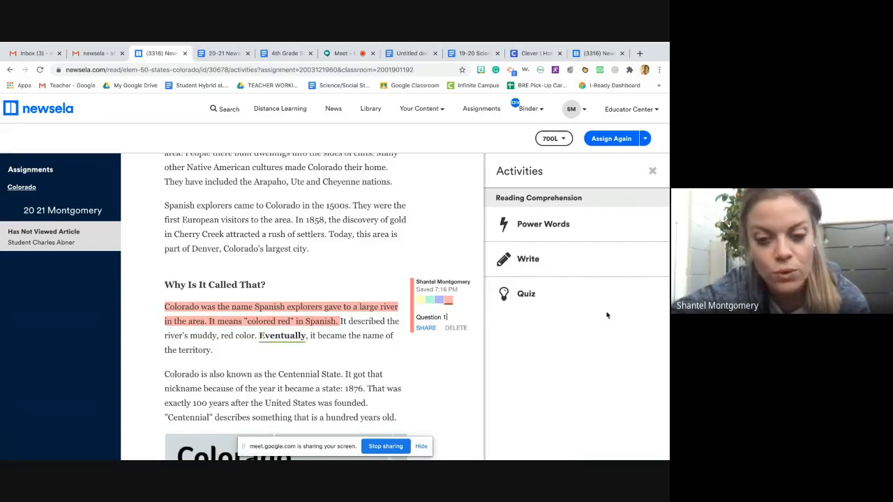
pyautogui.moveTo(534, 293)
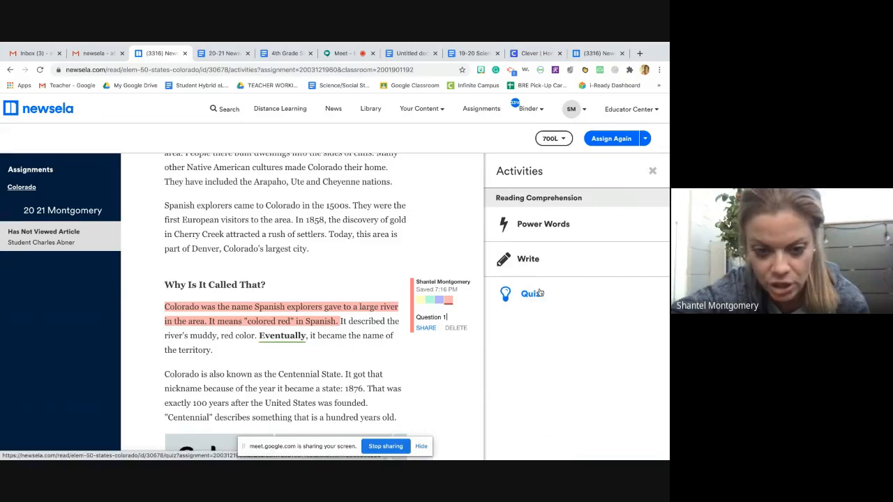
pyautogui.moveTo(533, 299)
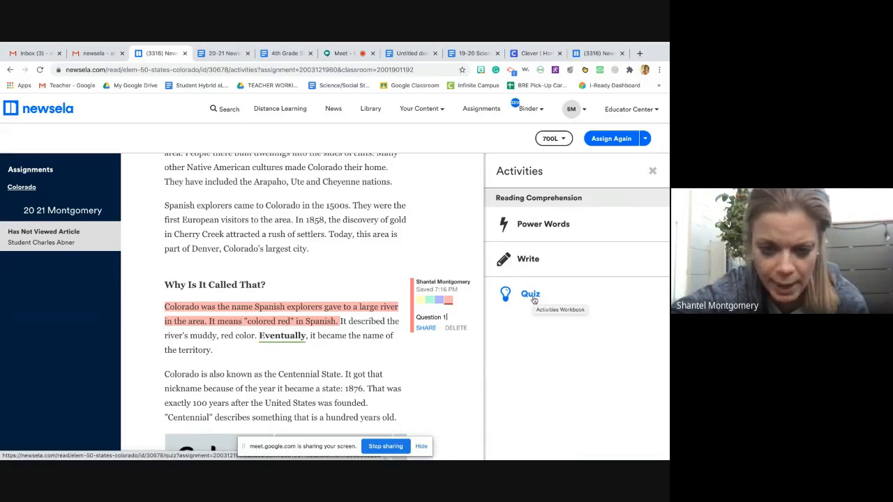
pyautogui.scroll(-3)
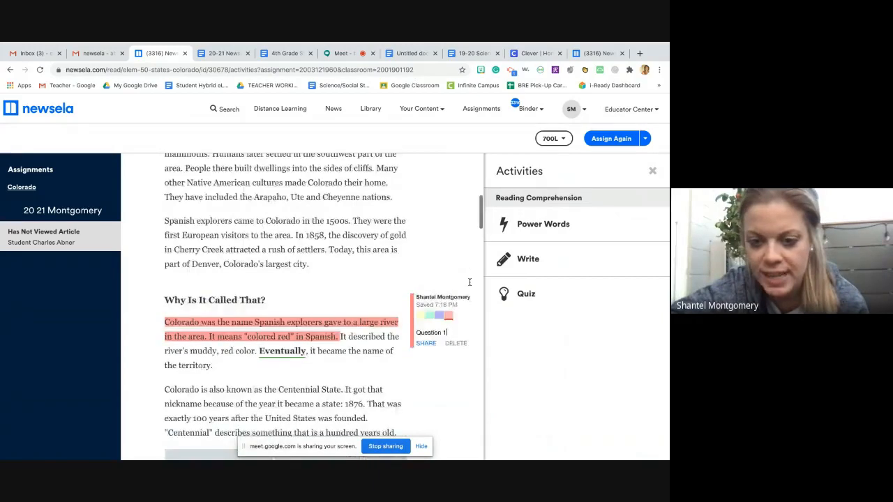
pyautogui.scroll(-3)
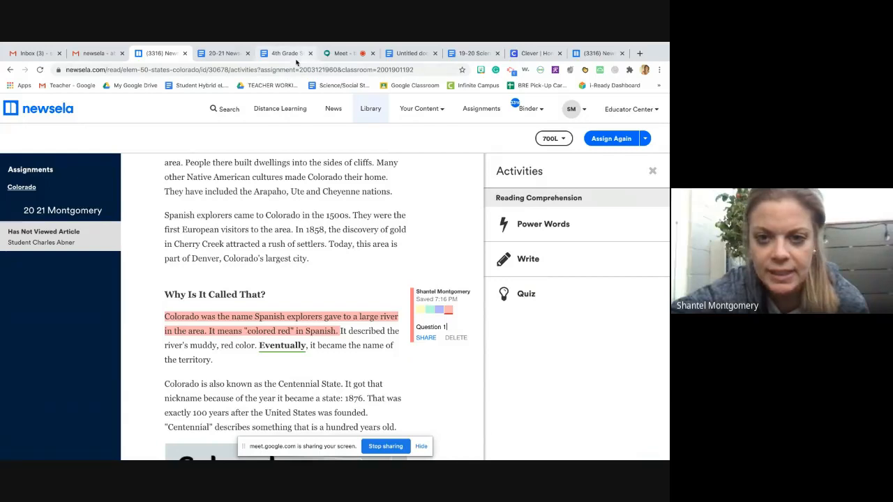
# Glance at the eLearning checklist, then print the Colorado article and quiz as PDF.
pyautogui.click(288, 53)
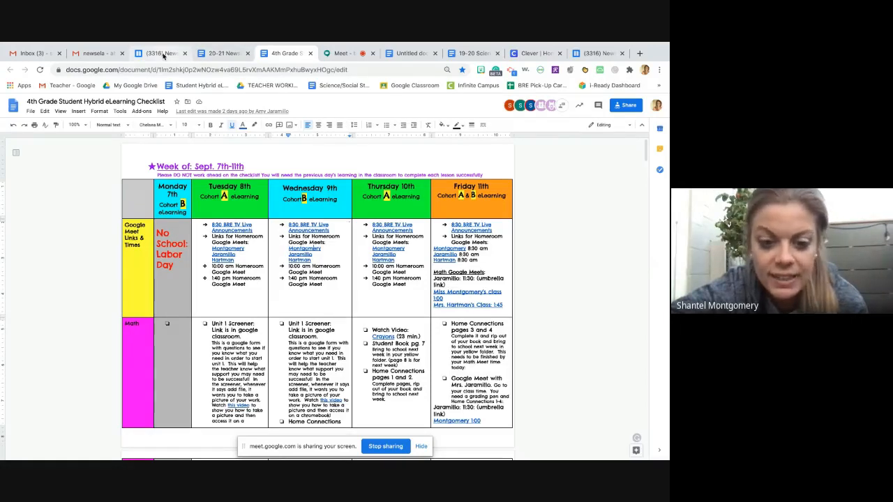
pyautogui.click(162, 53)
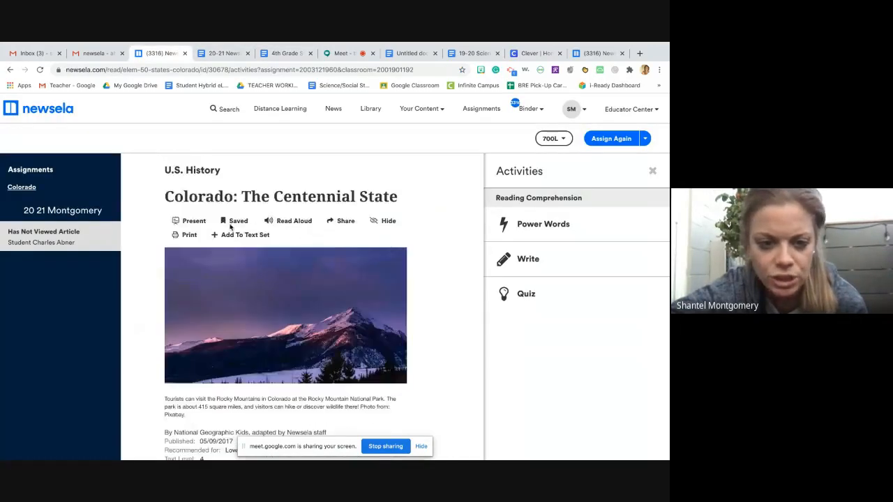
pyautogui.click(189, 235)
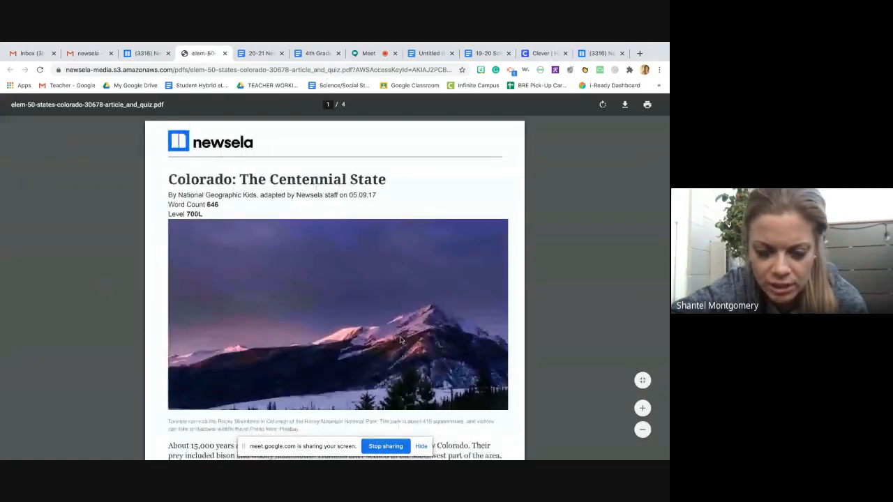
pyautogui.scroll(-3)
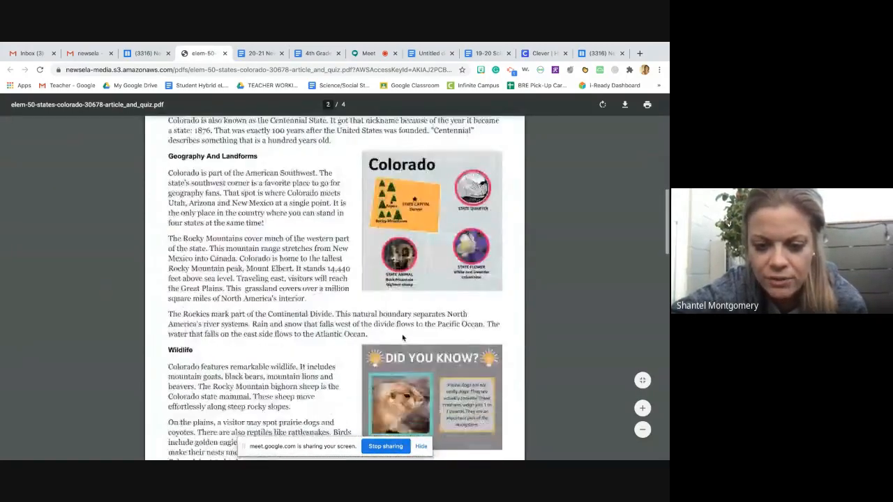
pyautogui.scroll(-3)
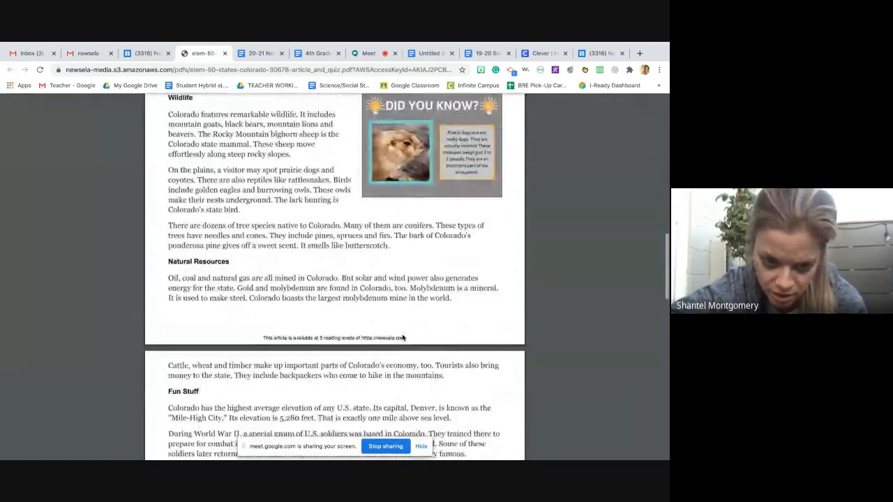
pyautogui.scroll(-3)
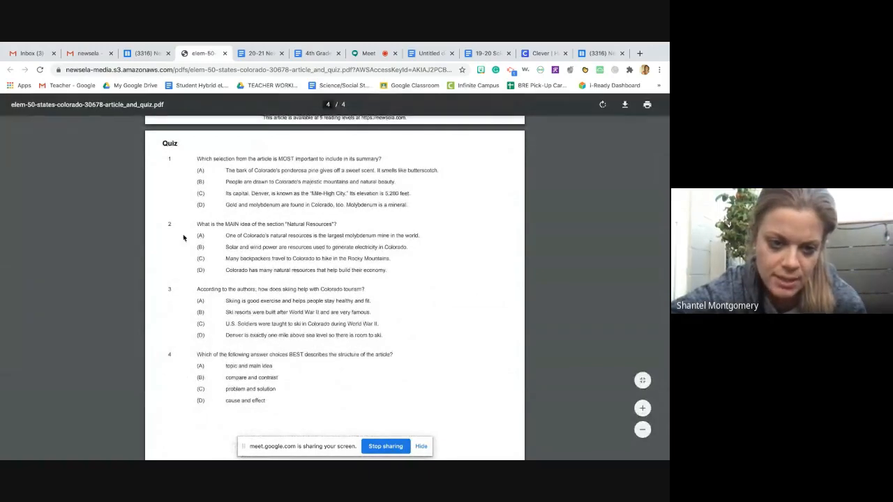
pyautogui.moveTo(325, 308)
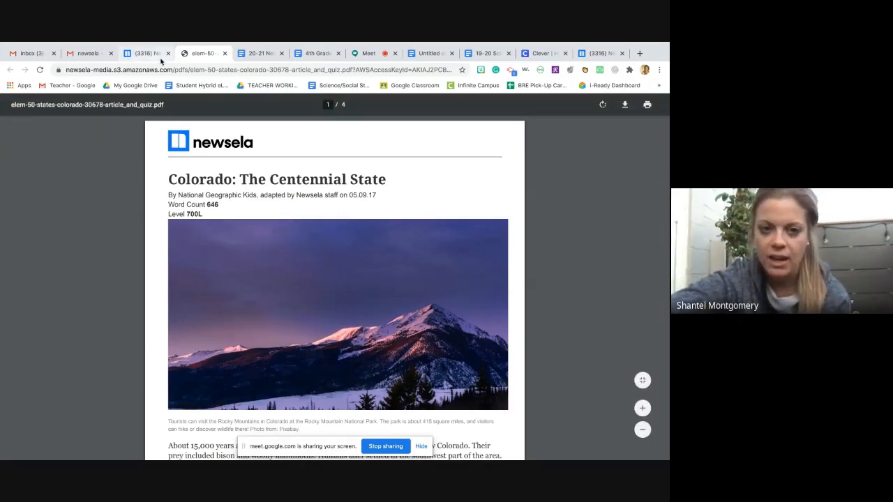
pyautogui.moveTo(126, 259)
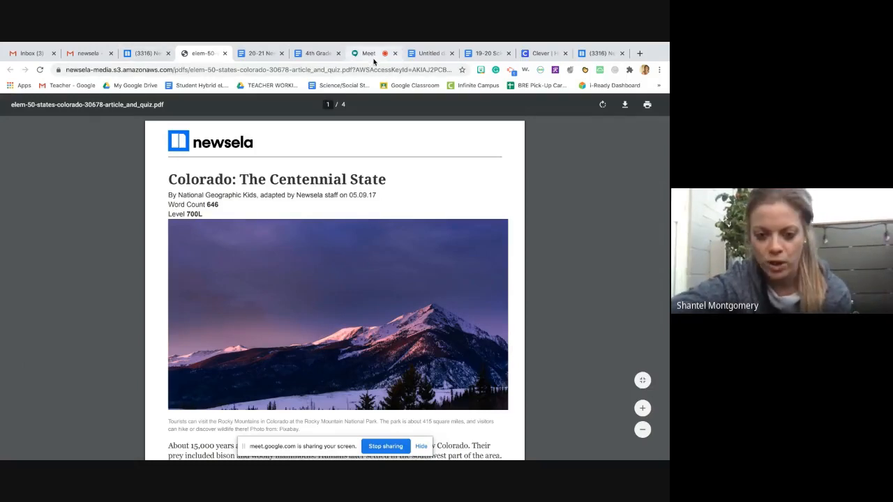
pyautogui.moveTo(375, 53)
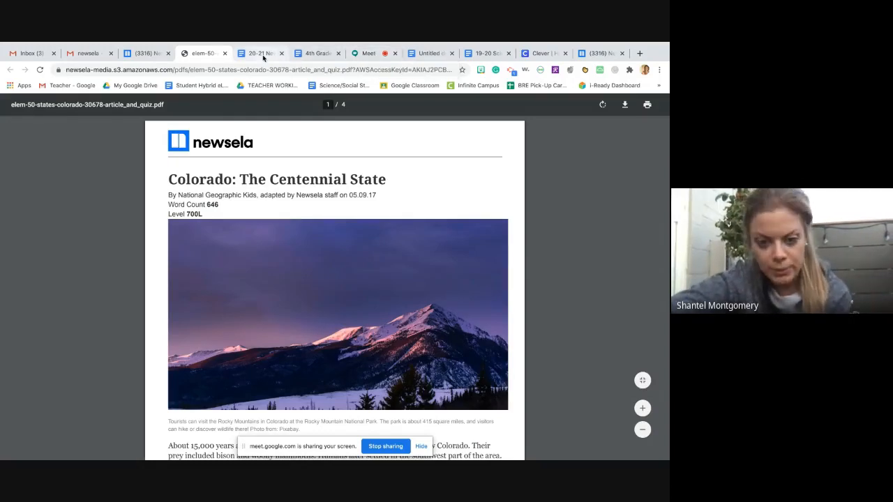
# Show the '20-21 Newsela Expectations' document, then return to the Google Meet call.
pyautogui.click(263, 52)
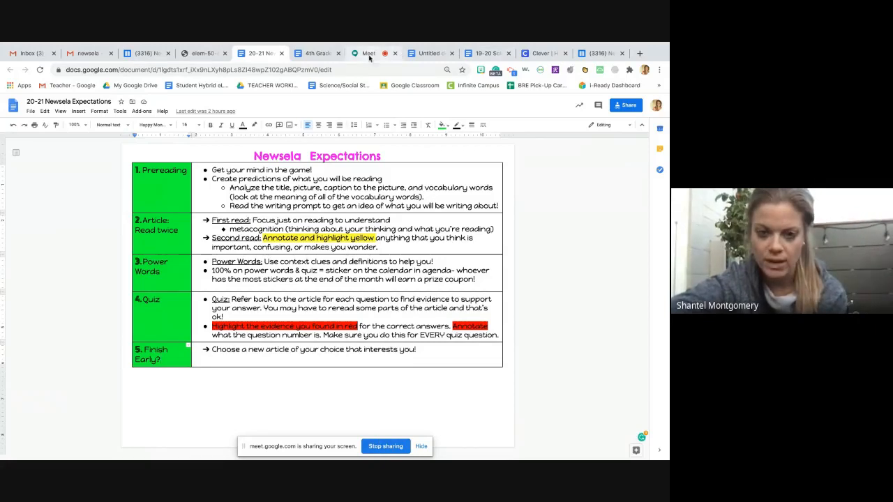
pyautogui.click(366, 53)
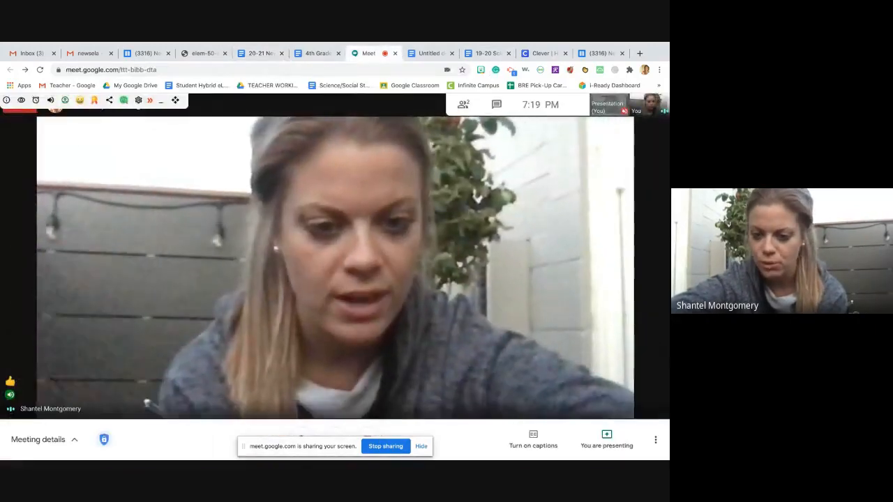